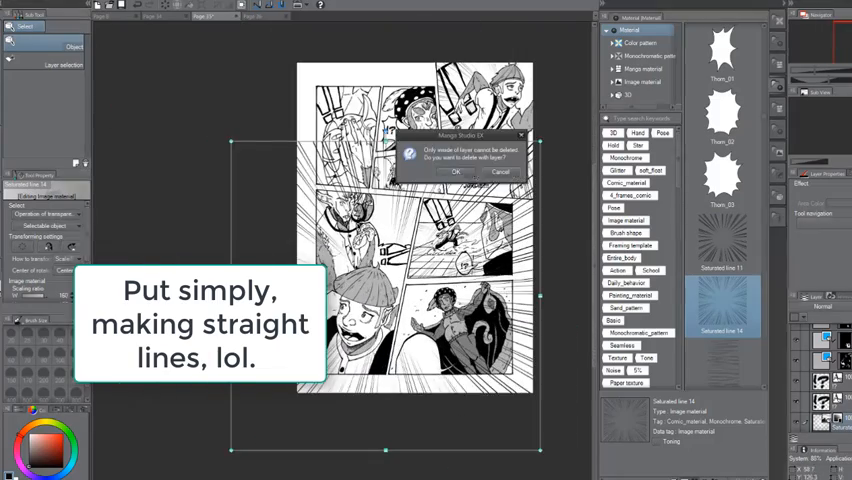
Step: Dismiss the message dialog covering the comic page
left_click(456, 172)
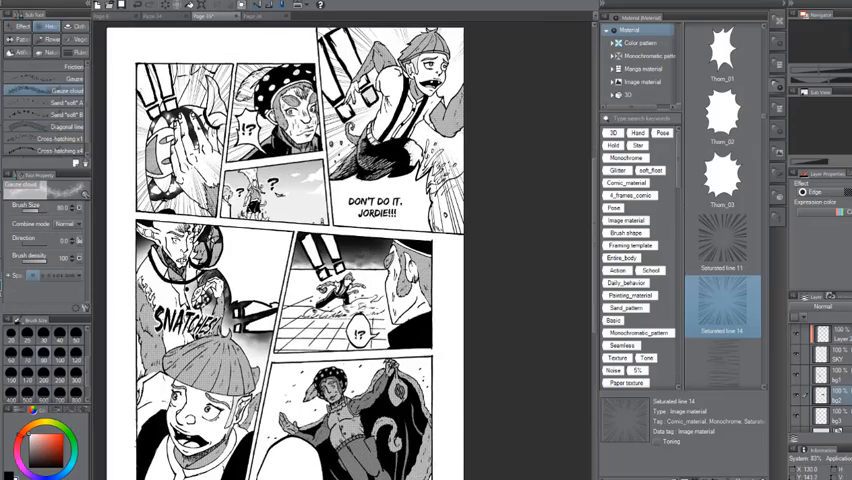
scroll("down", 3)
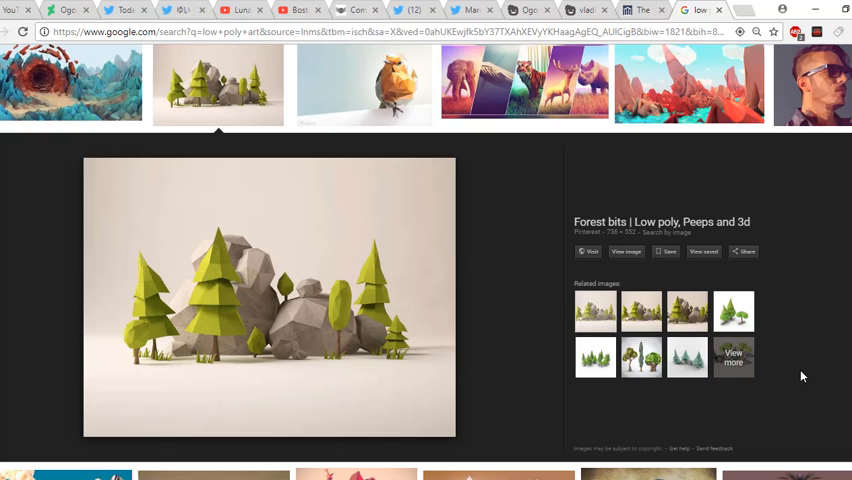
mouse_move(776, 432)
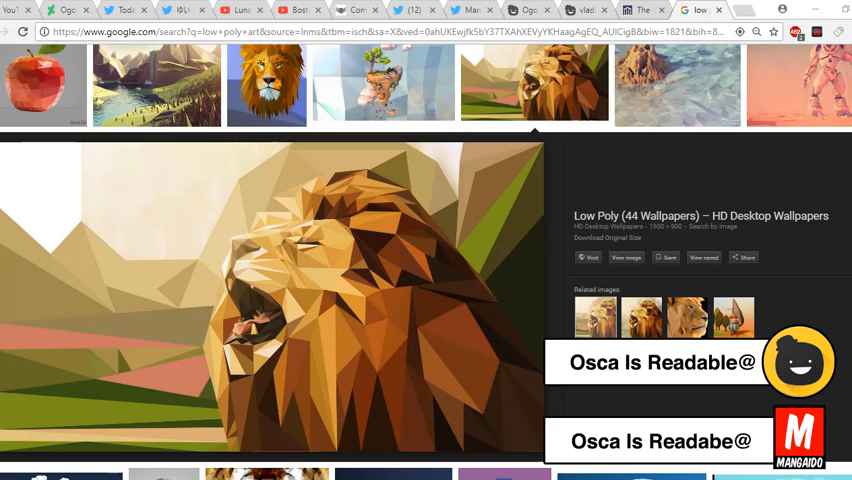
scroll("down", 3)
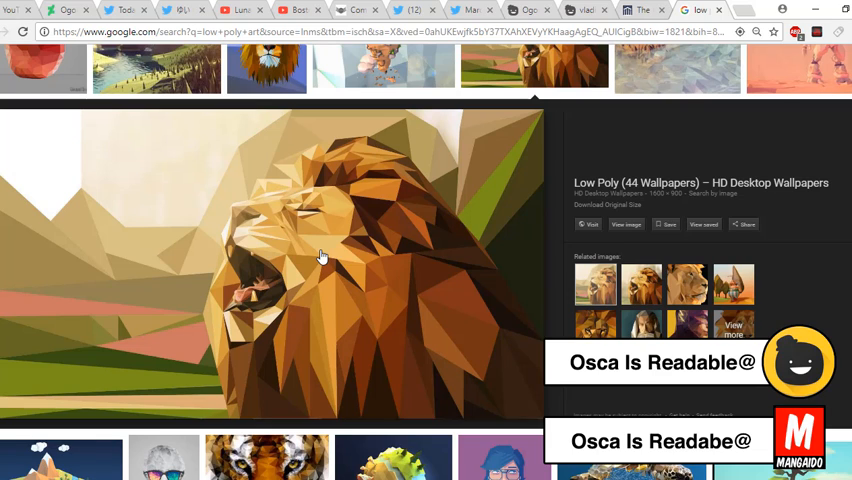
mouse_move(354, 188)
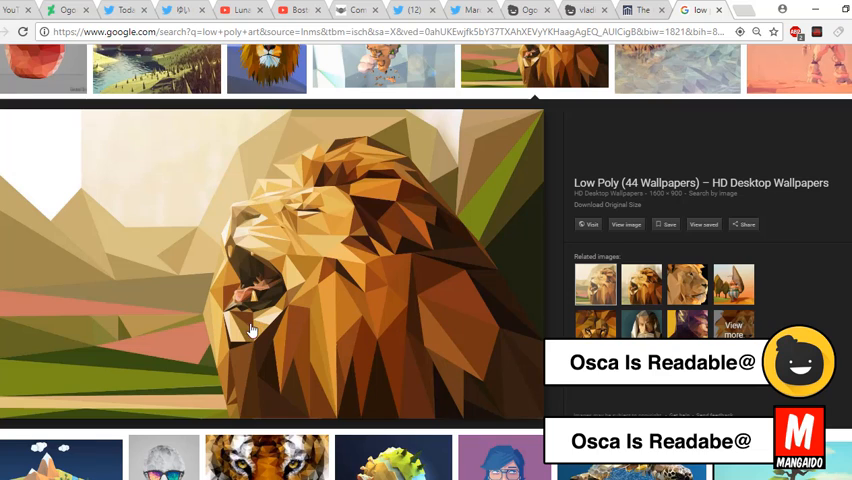
mouse_move(466, 304)
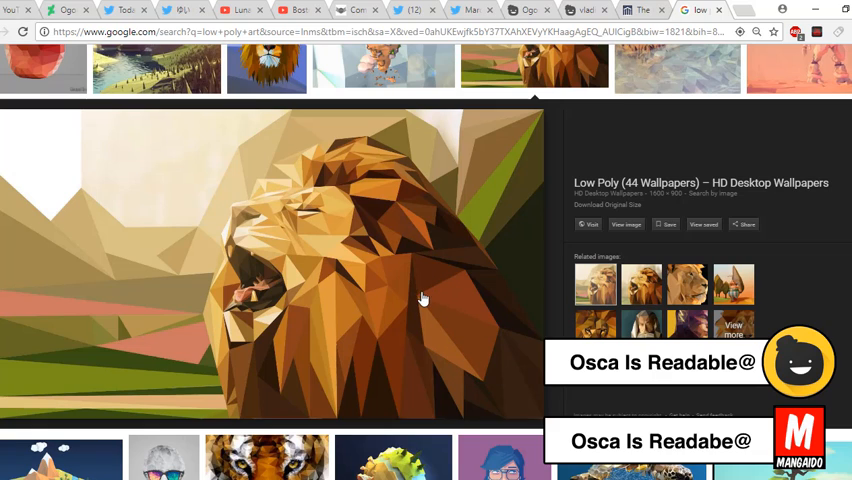
mouse_move(316, 246)
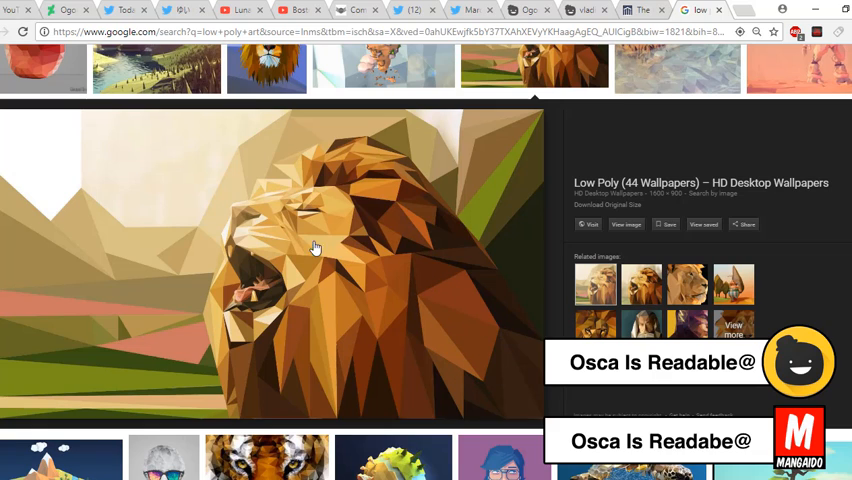
mouse_move(118, 182)
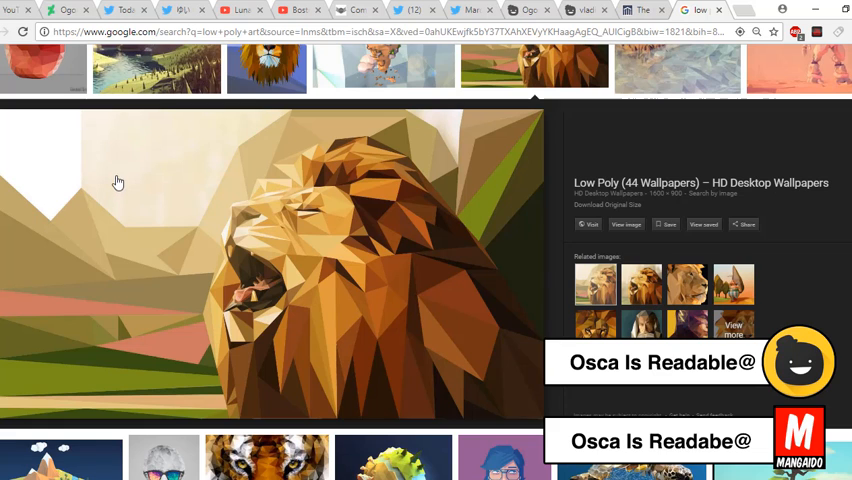
Step: Preview the low-poly mountain and lake landscape result instead of the lion wallpaper
left_click(156, 68)
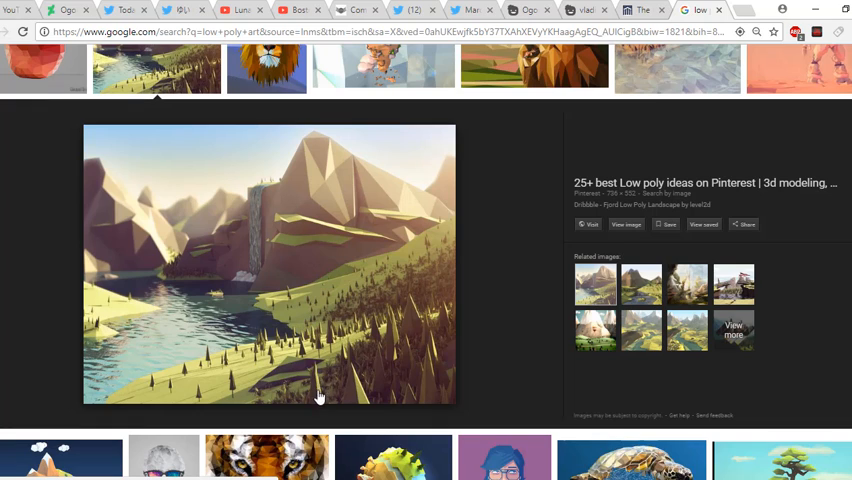
mouse_move(266, 380)
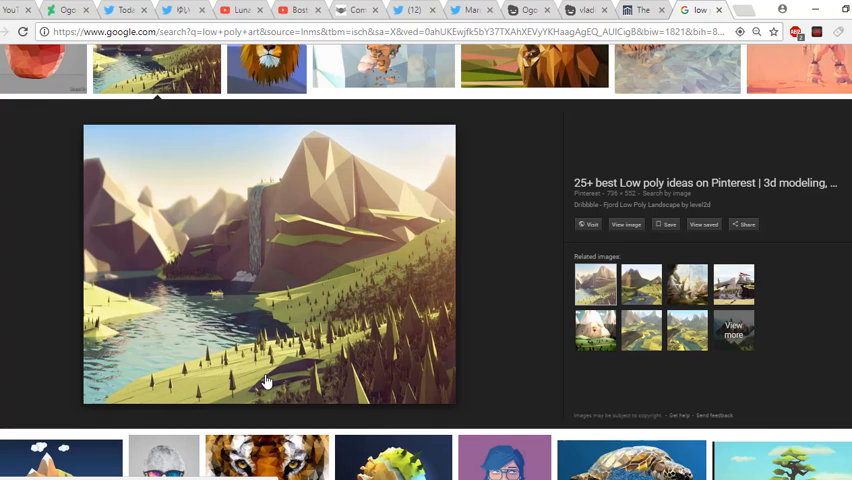
mouse_move(392, 332)
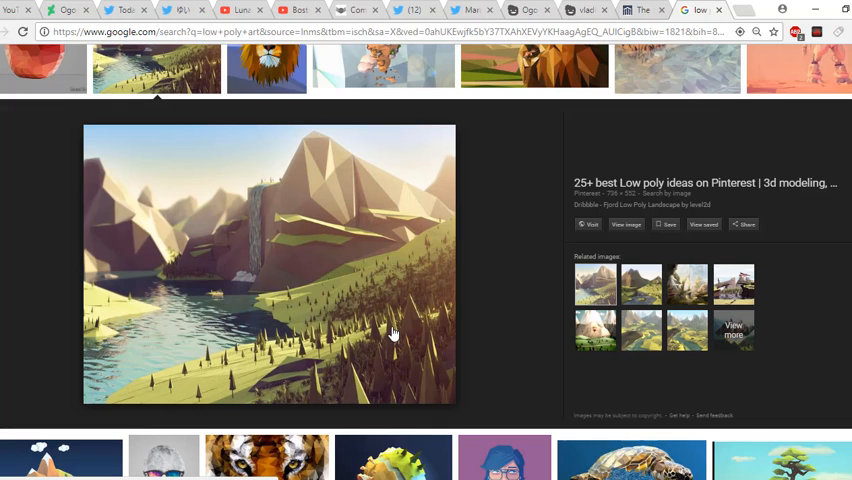
mouse_move(304, 384)
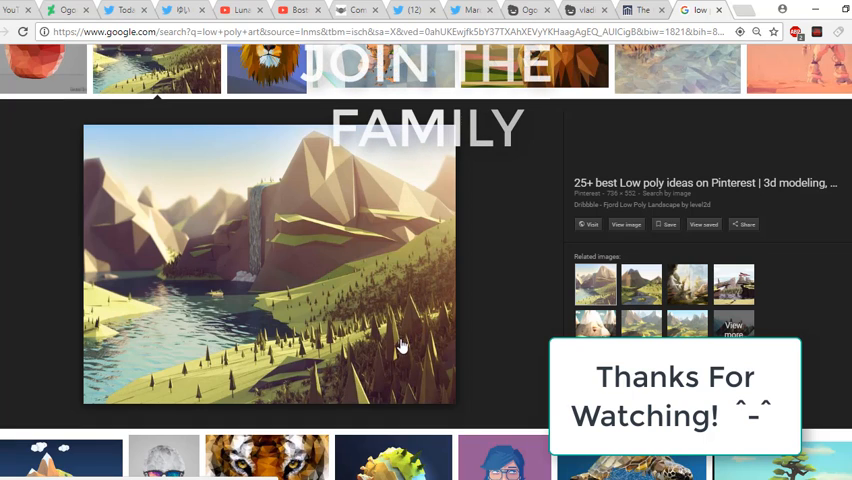
mouse_move(378, 320)
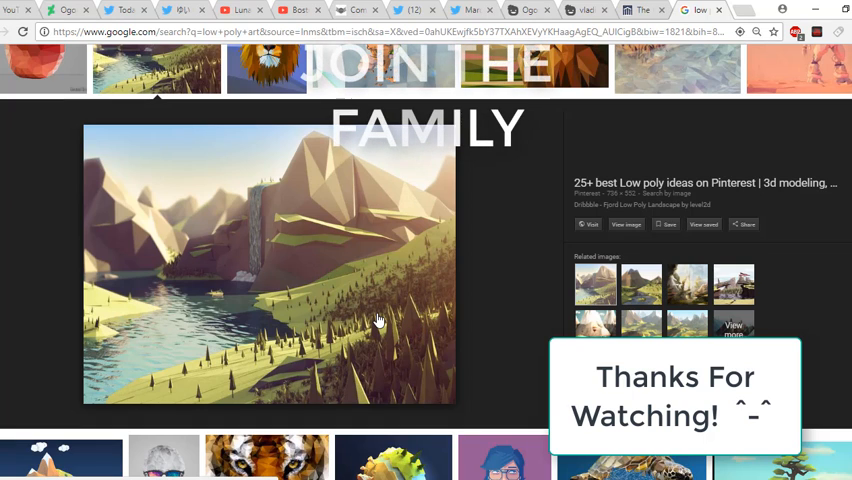